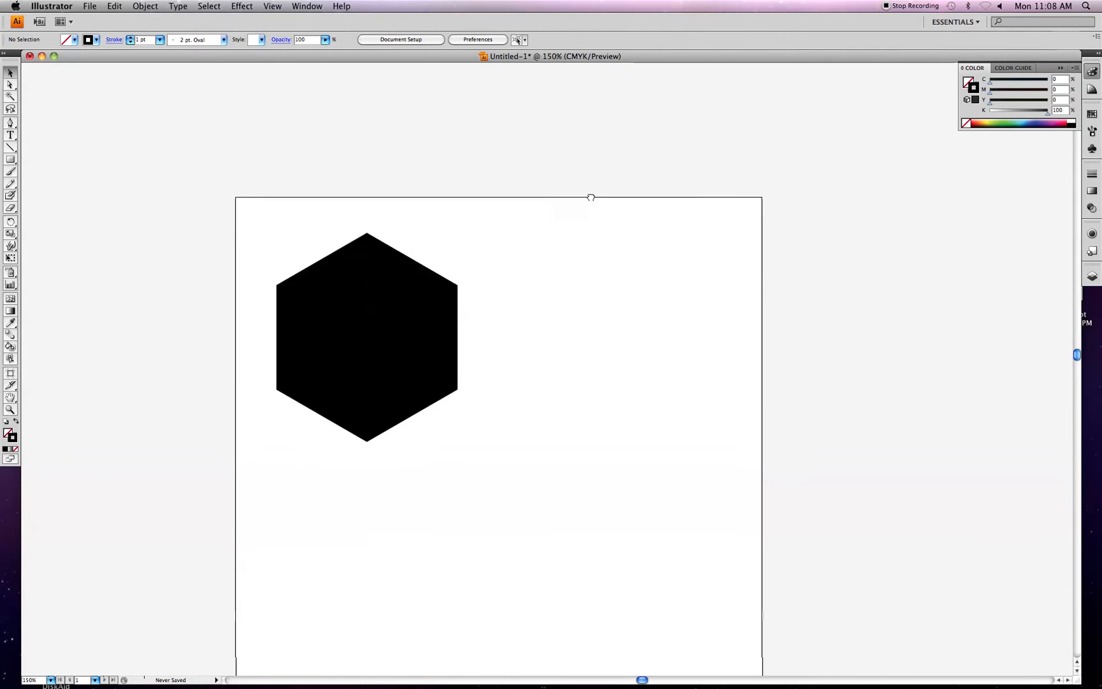
- Rotate the three black lines into diagonal stripes and place a tiny unfilled square over their lower ends
left_click(366, 337)
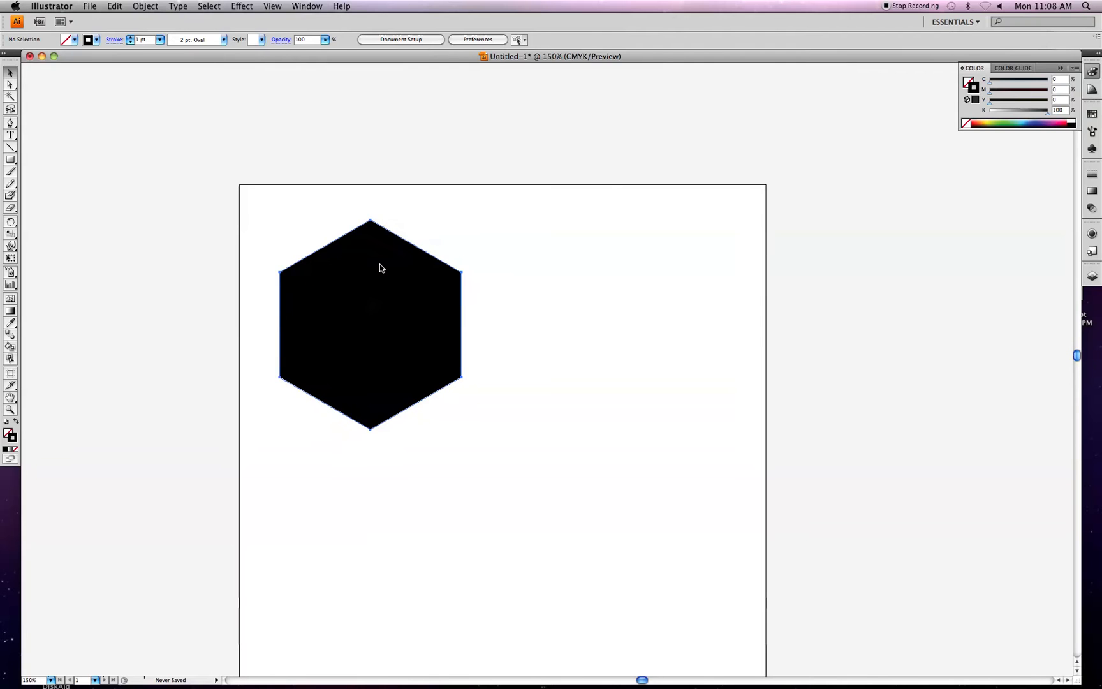
left_click(370, 324)
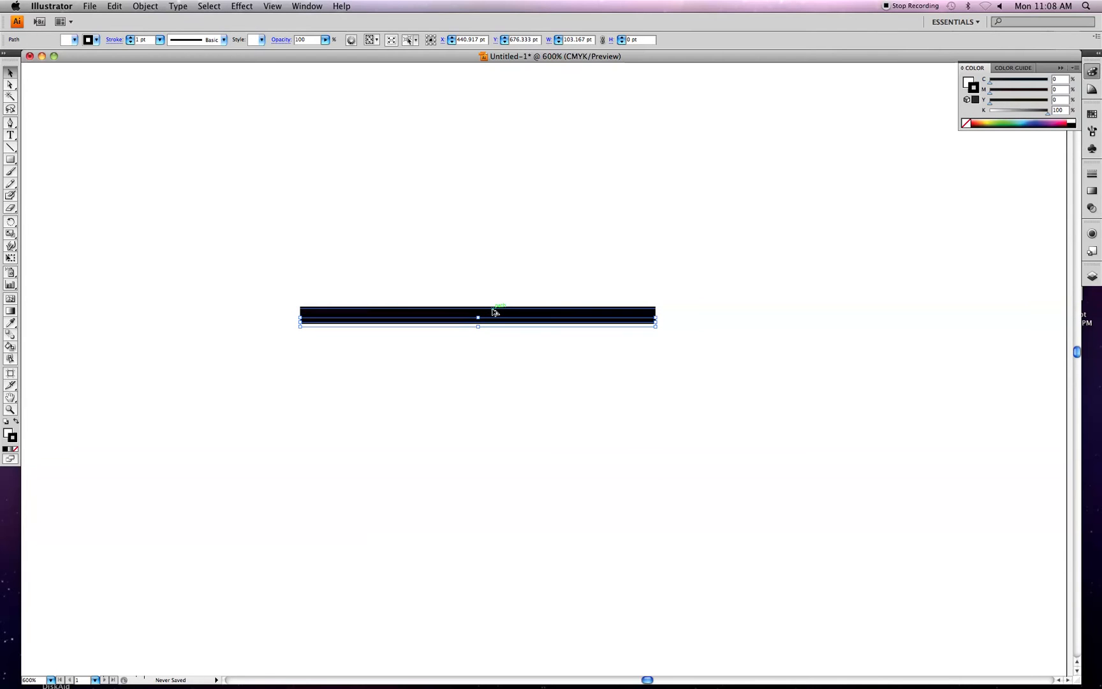
mouse_move(520, 321)
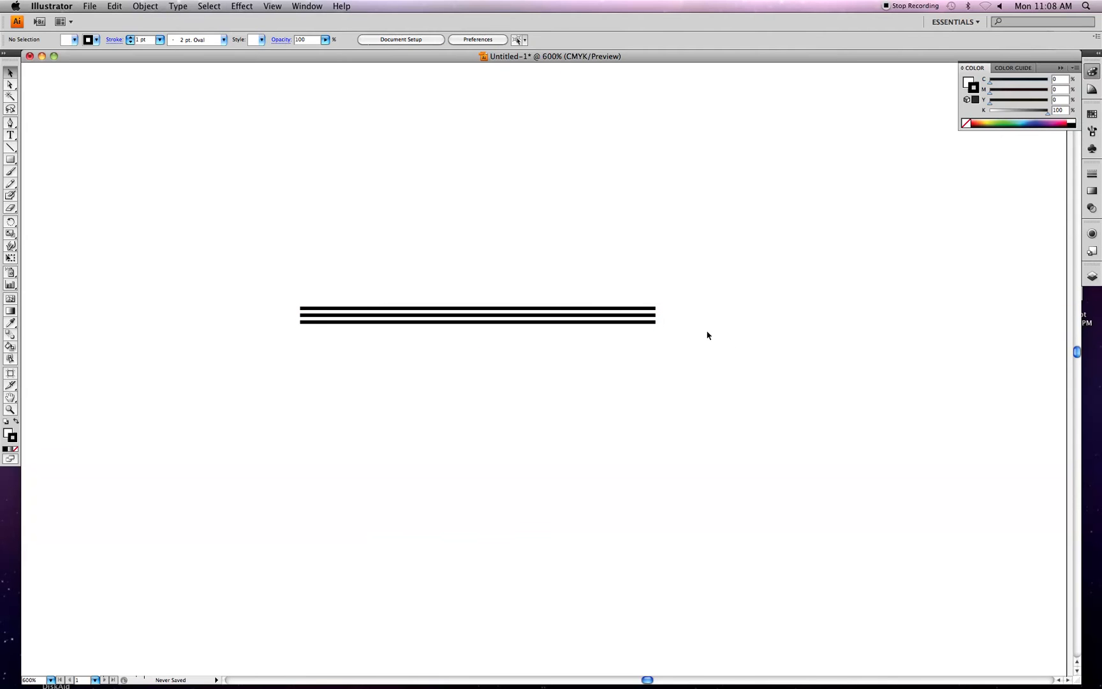
mouse_move(693, 290)
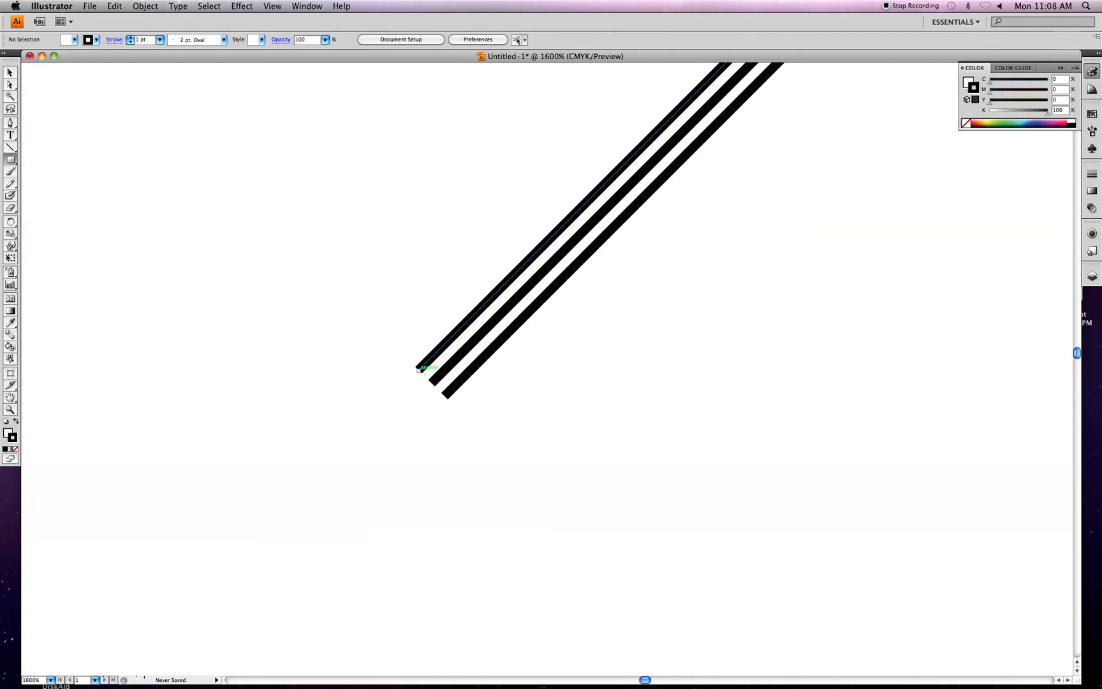
left_click(429, 383)
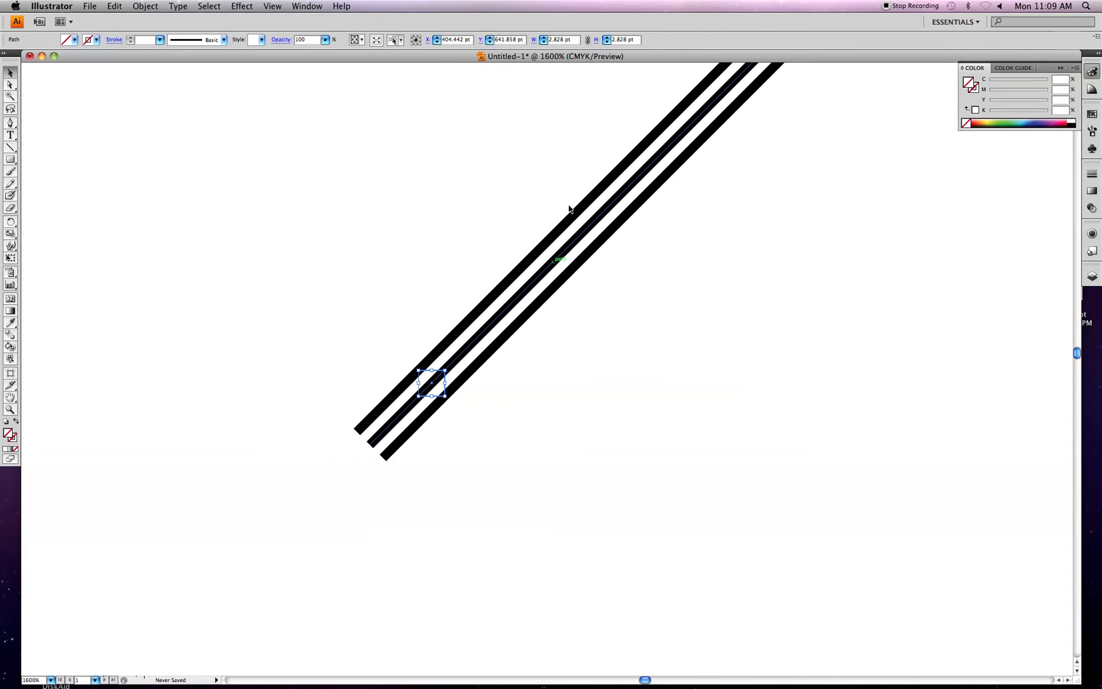
- Expand the three stripe strokes into filled outline shapes via Object > Expand, then select the small square
left_click(145, 6)
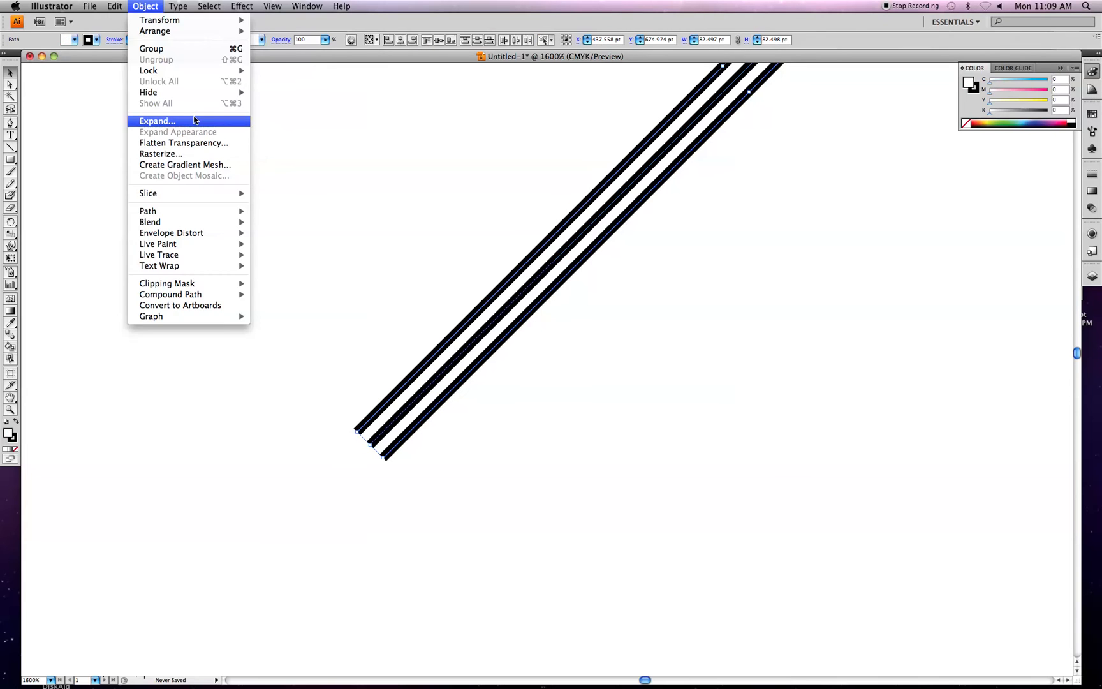
left_click(158, 122)
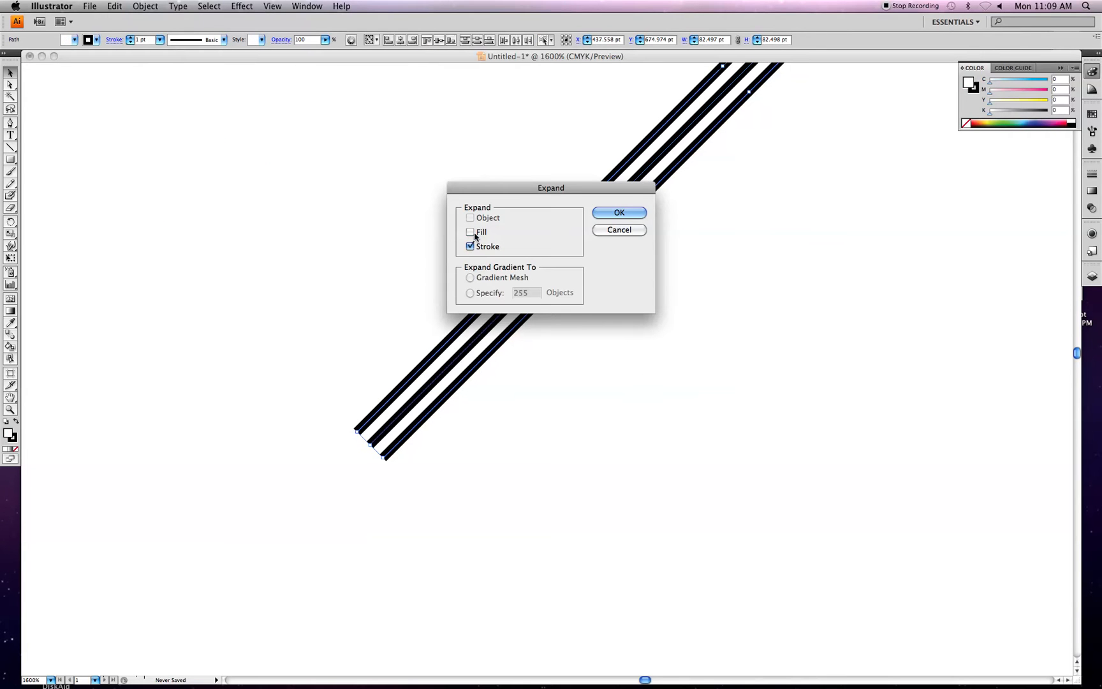
left_click(618, 213)
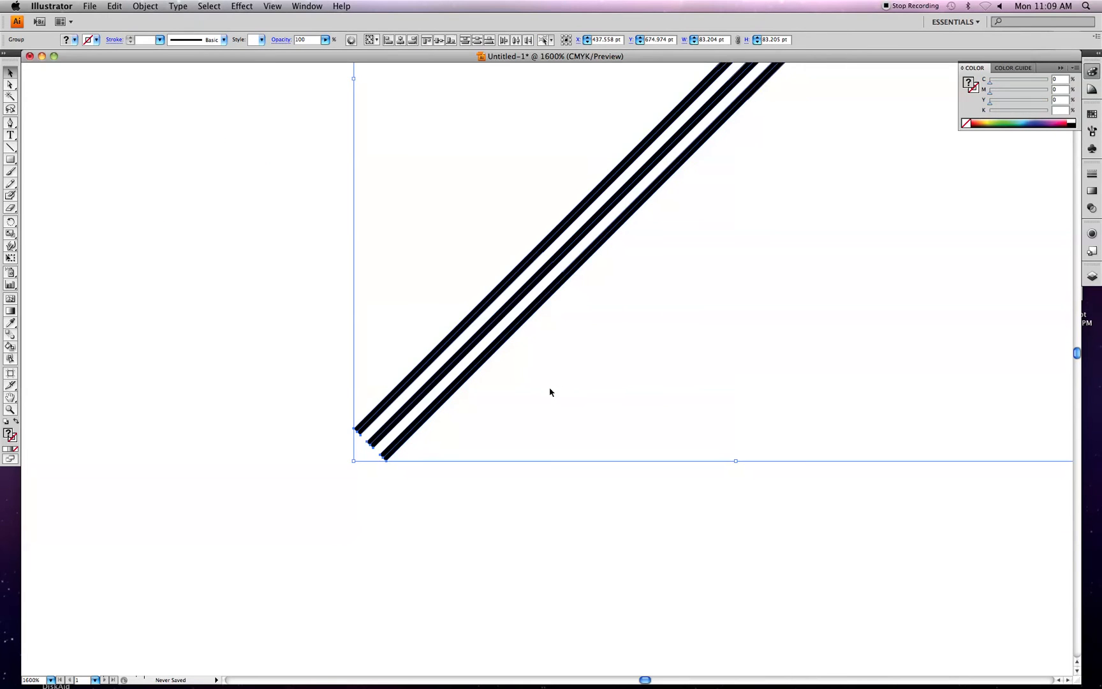
left_click(431, 385)
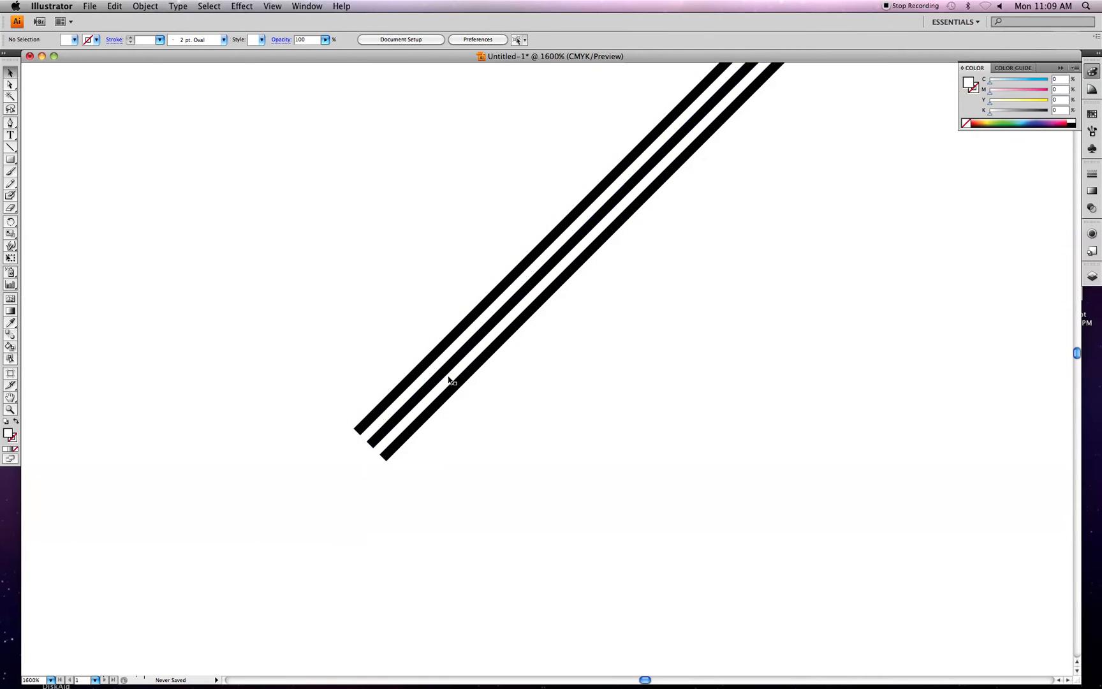
left_click(428, 383)
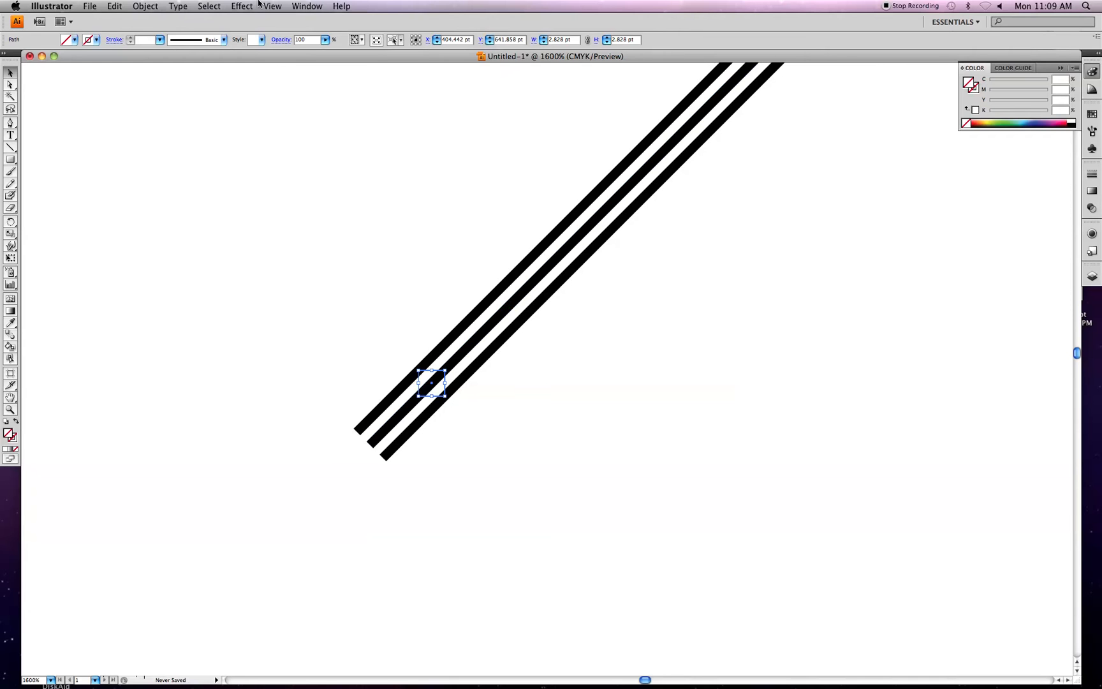
- Bring up the Pathfinder panel and move it aside near the artwork
left_click(271, 6)
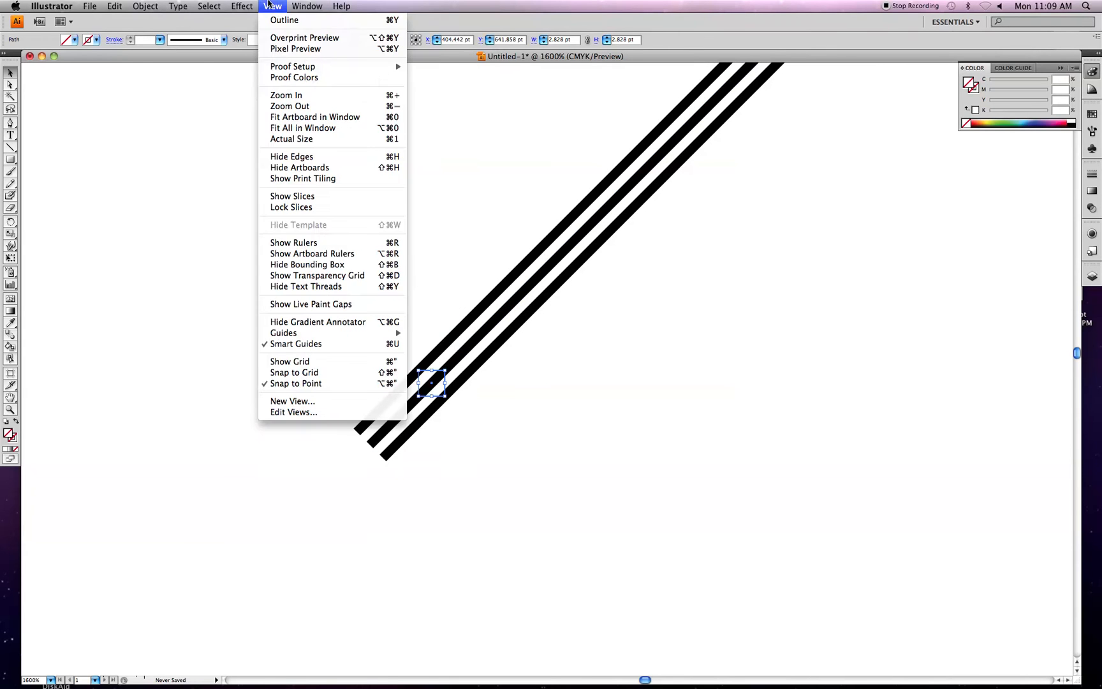
left_click(306, 6)
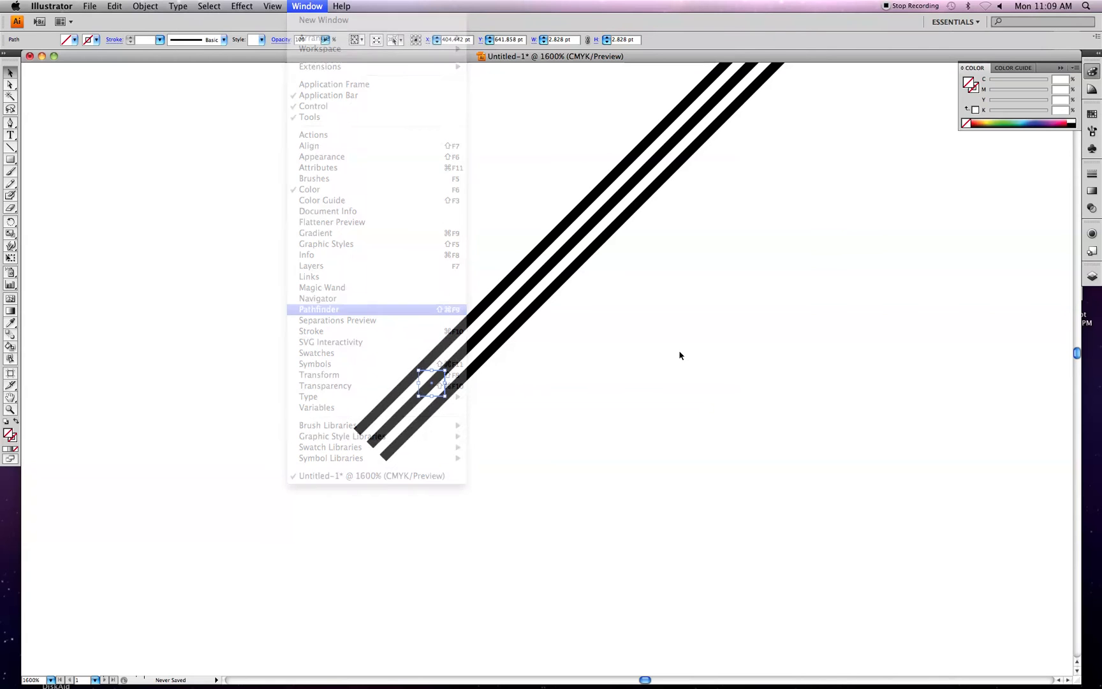
left_click(318, 309)
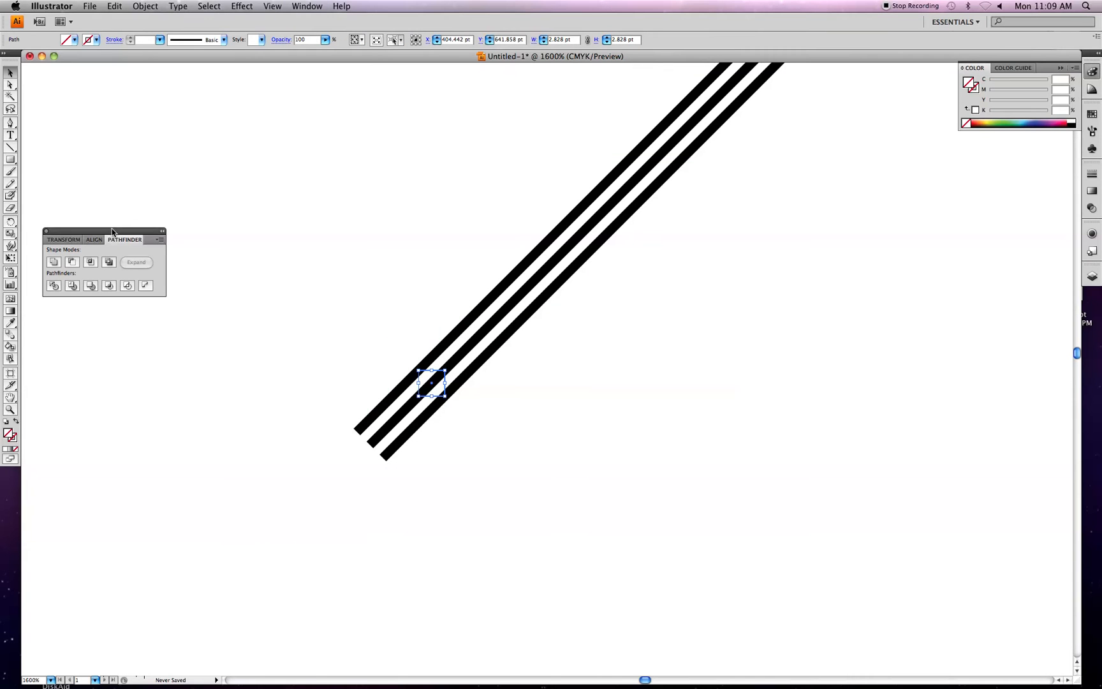
left_click_drag(104, 239, 949, 342)
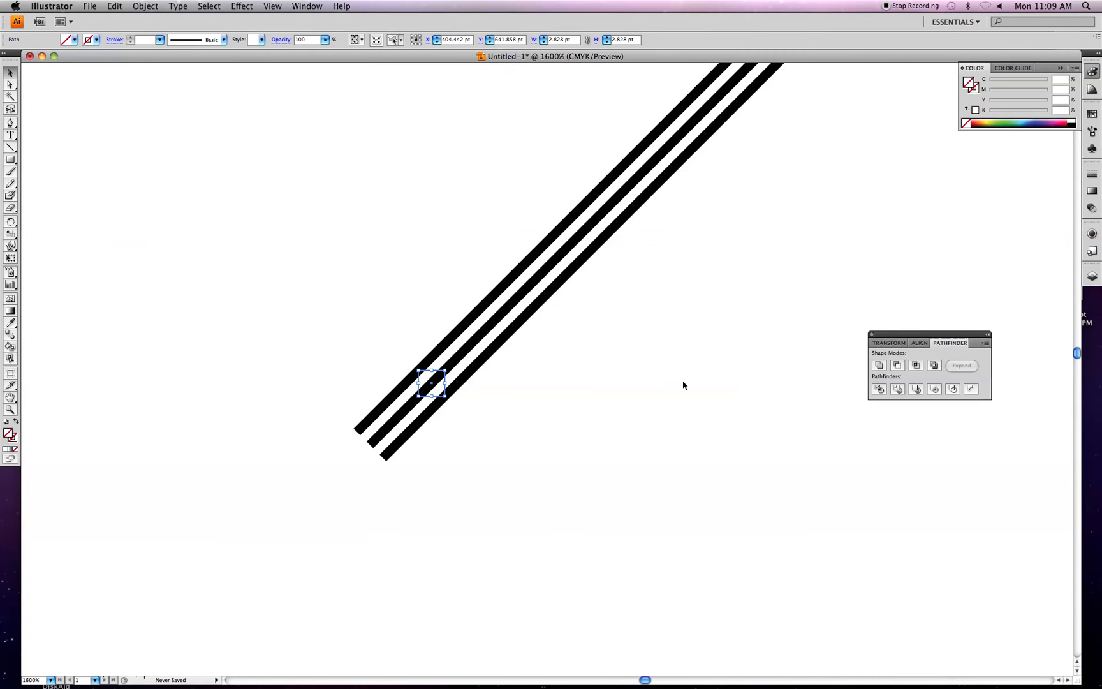
mouse_move(952, 390)
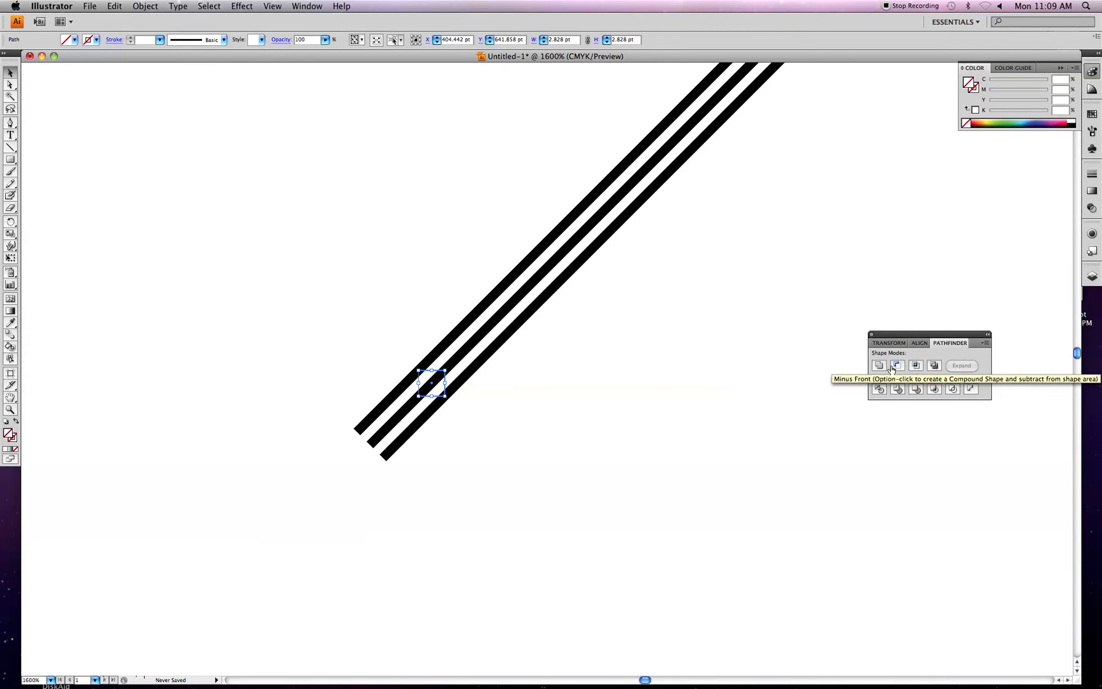
mouse_move(897, 388)
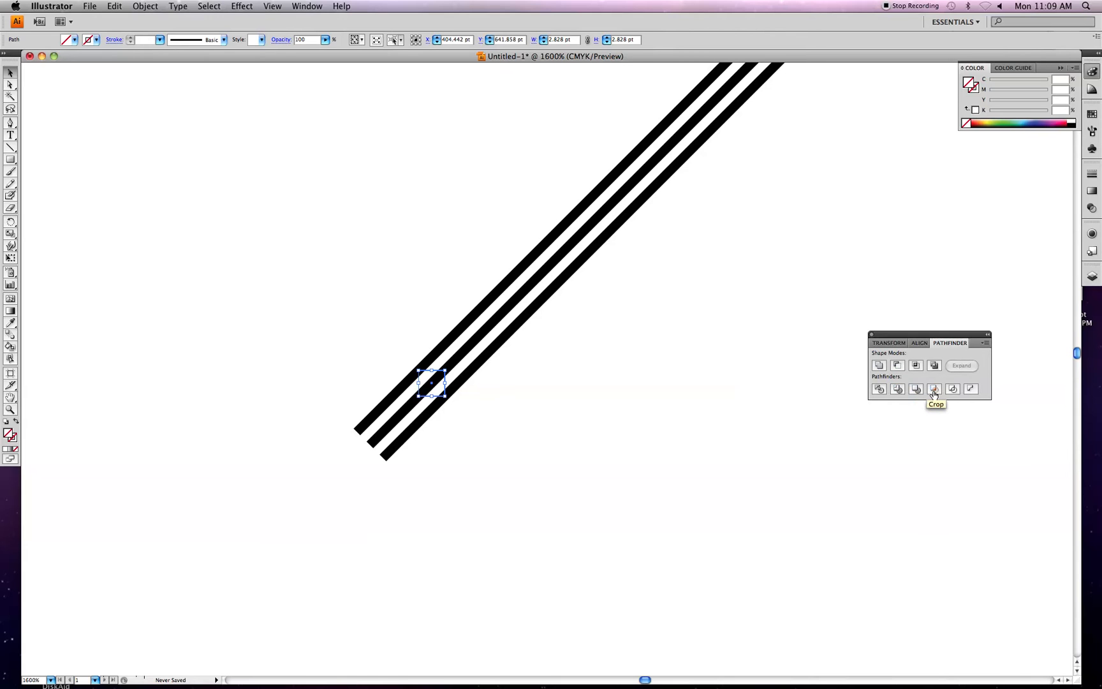
mouse_move(952, 388)
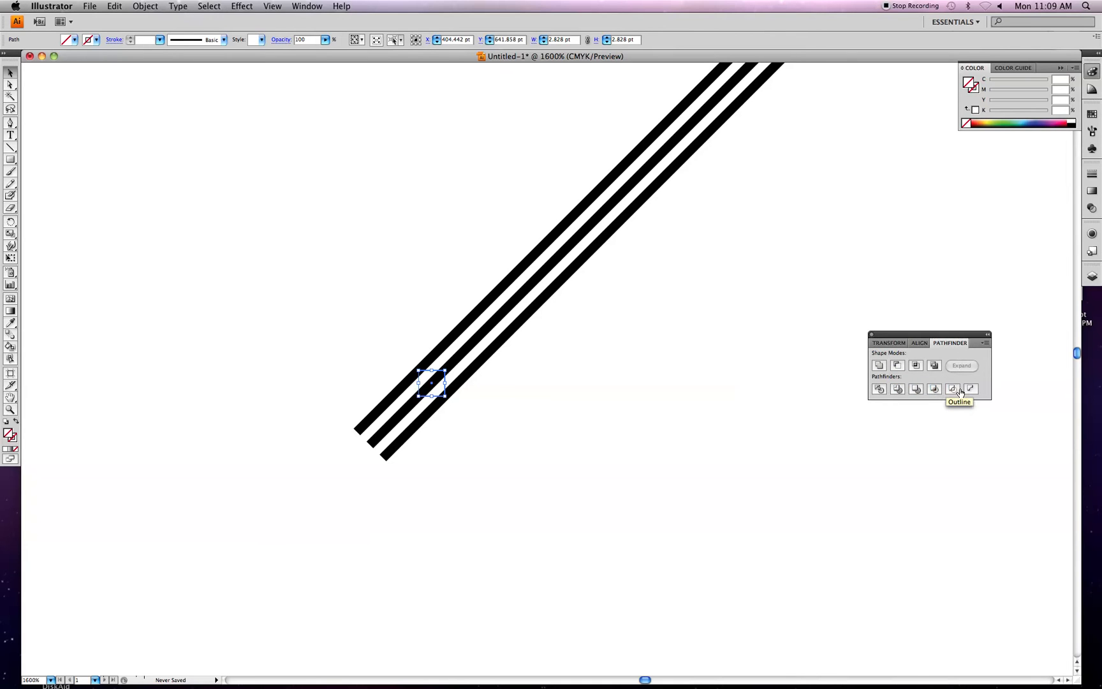
mouse_move(931, 390)
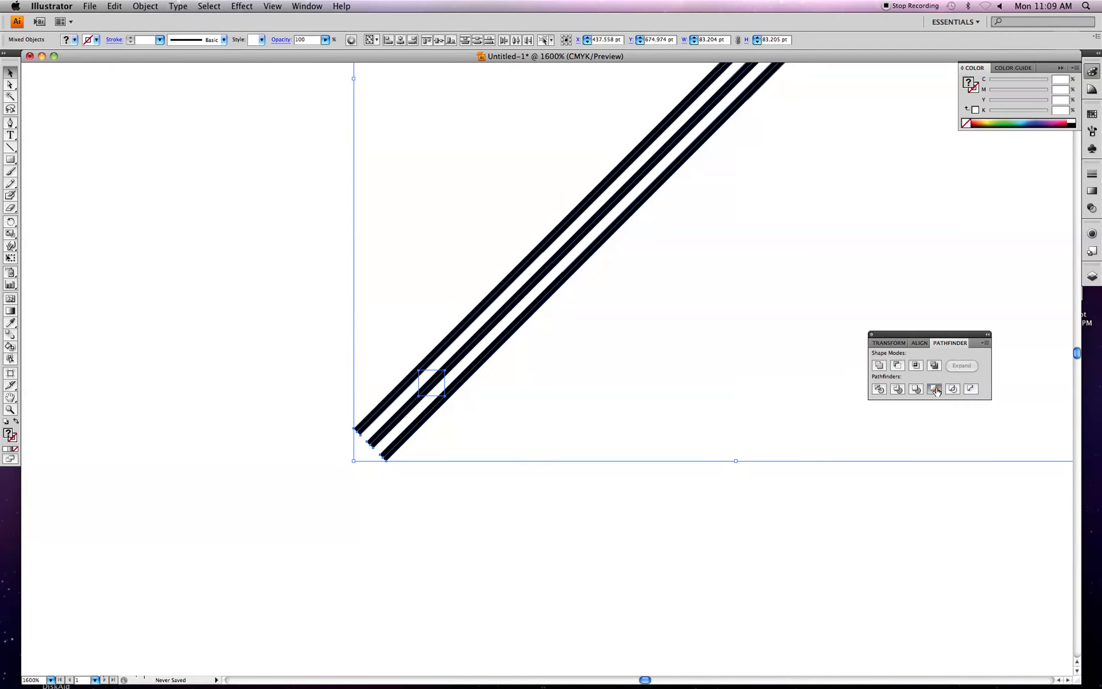
- Select the stripes and square together and Crop them to a tiny striped tile
left_click(935, 388)
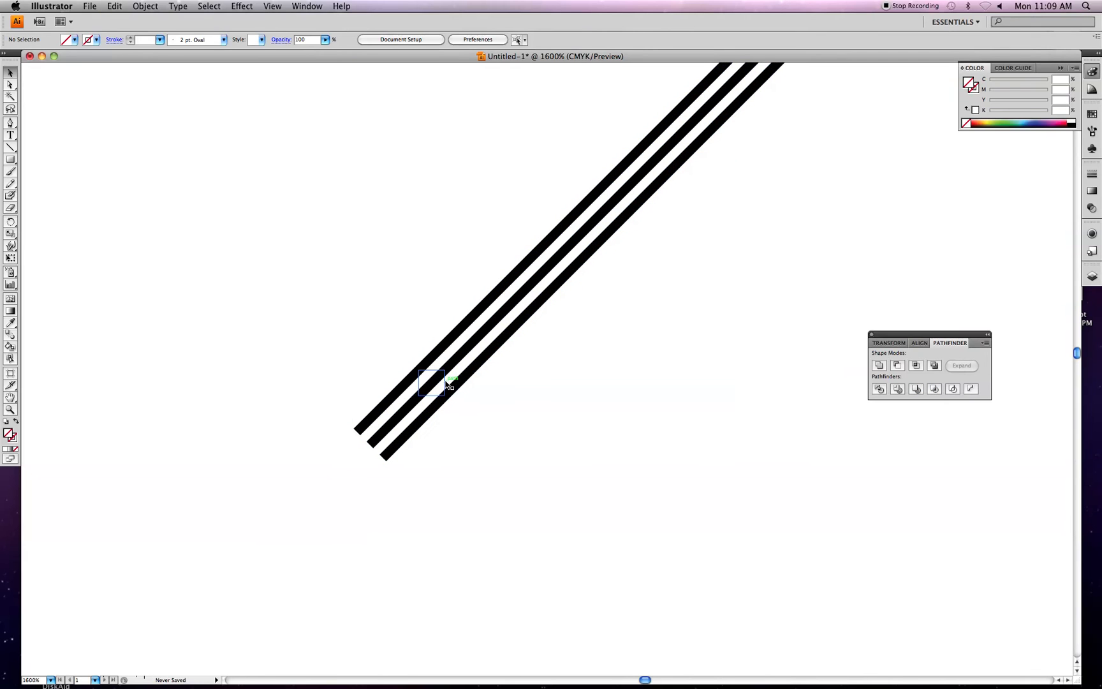
key("cmd+a")
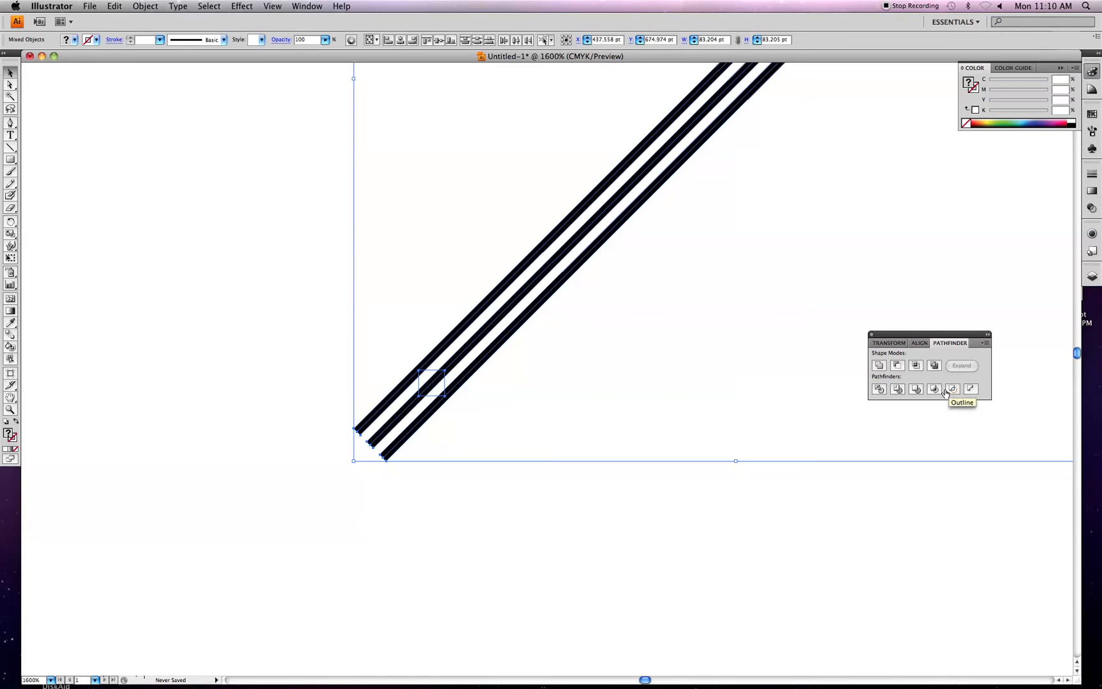
left_click(952, 388)
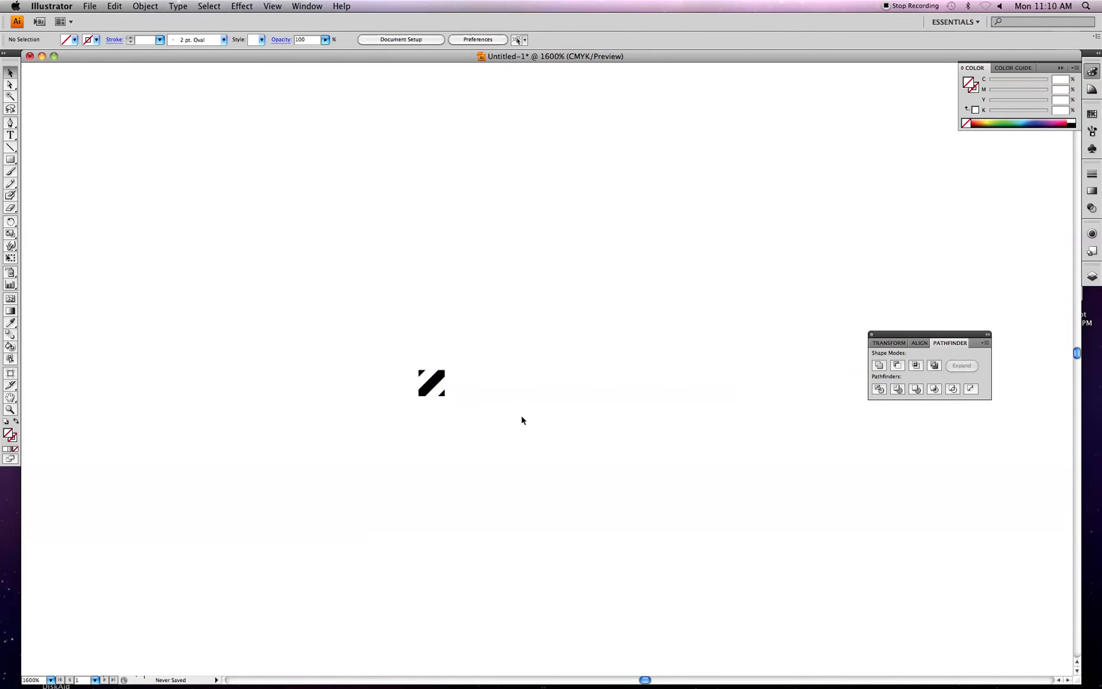
mouse_move(422, 500)
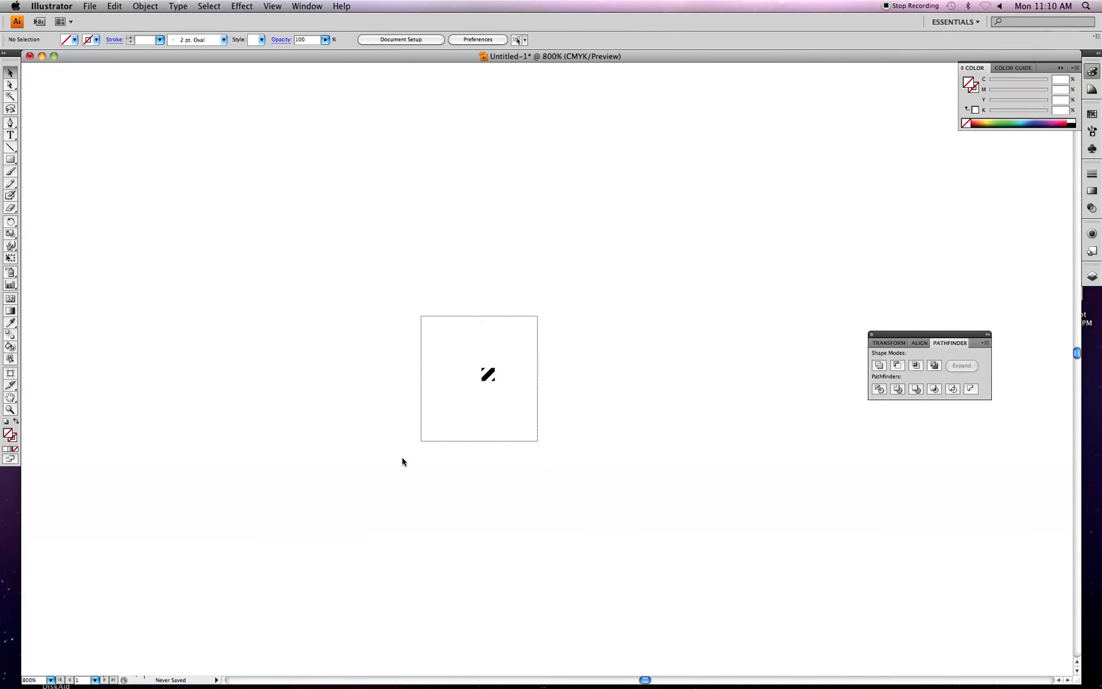
- Drag the striped tile group into the Swatches panel as a new pattern swatch
left_click(488, 374)
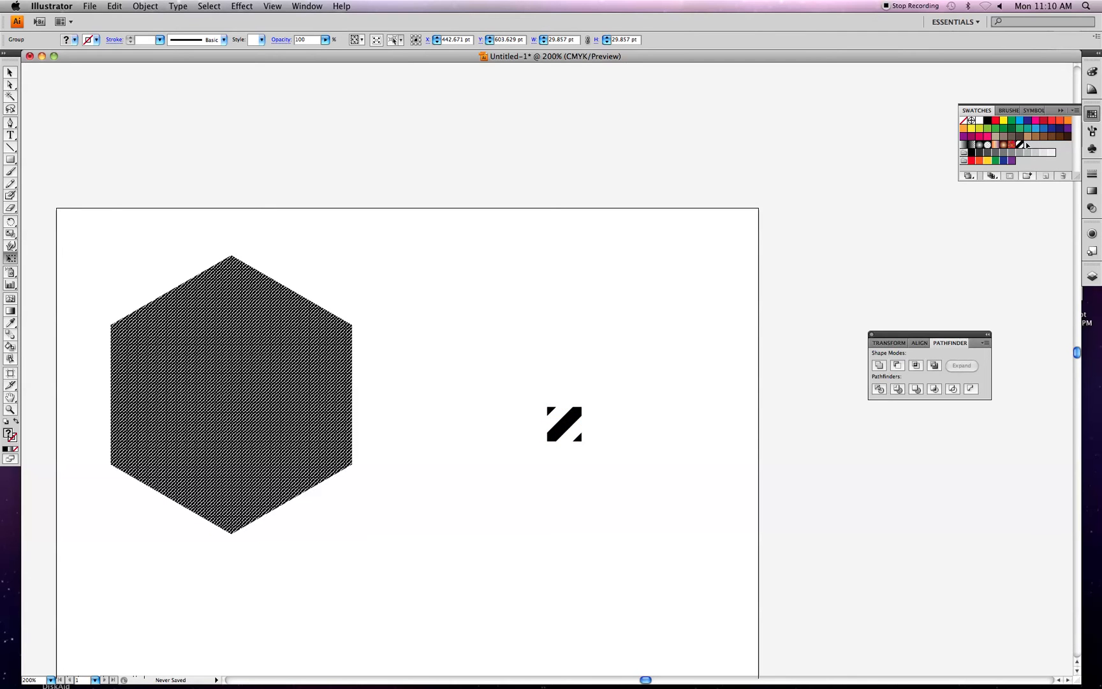
left_click(564, 422)
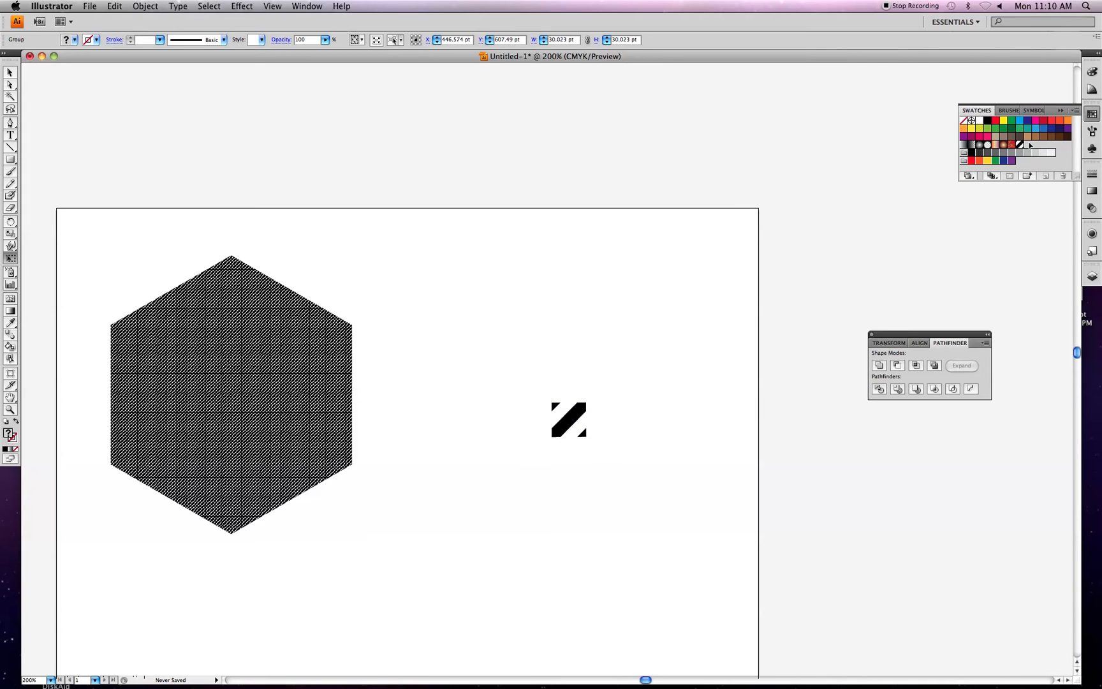
left_click_drag(569, 420, 657, 374)
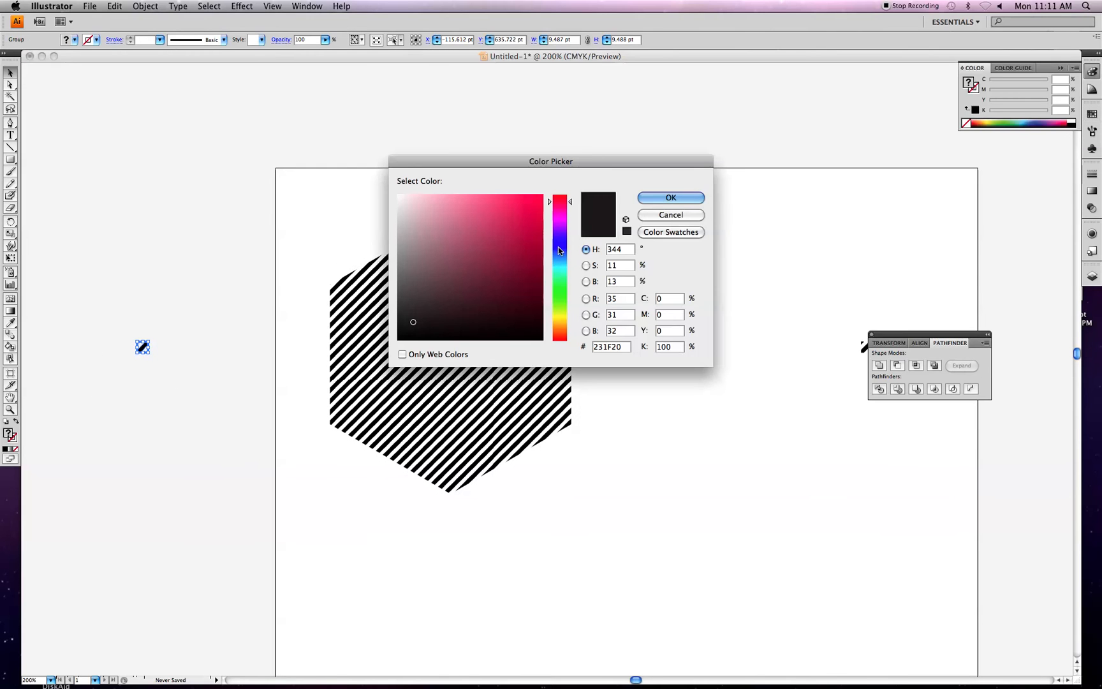
left_click(541, 197)
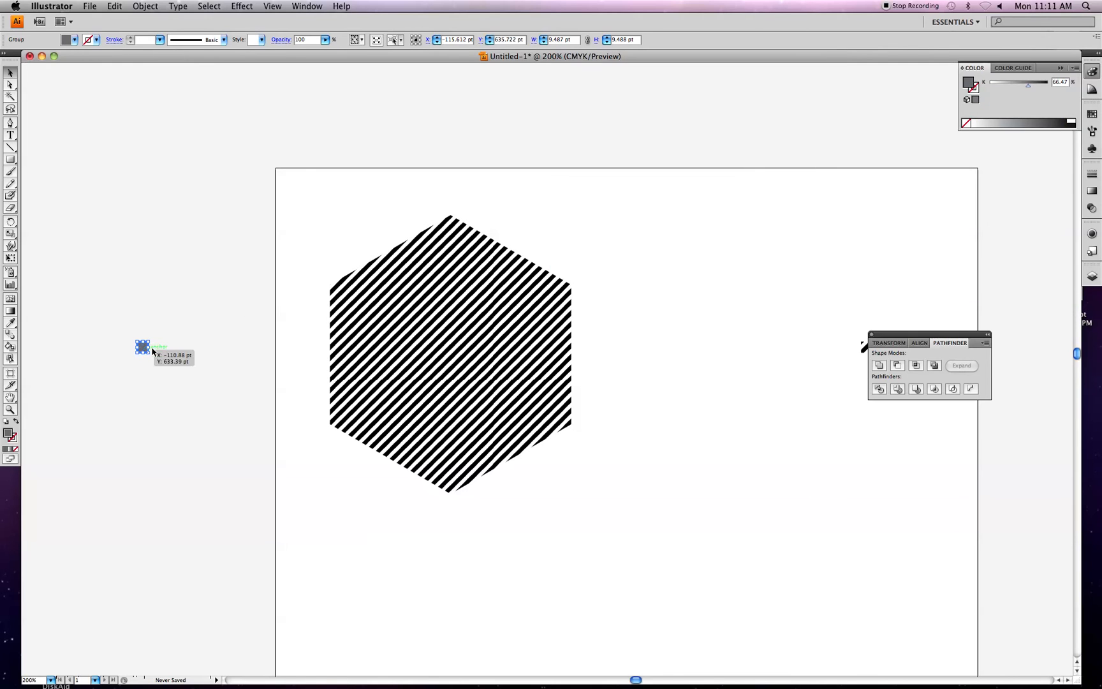
left_click(236, 367)
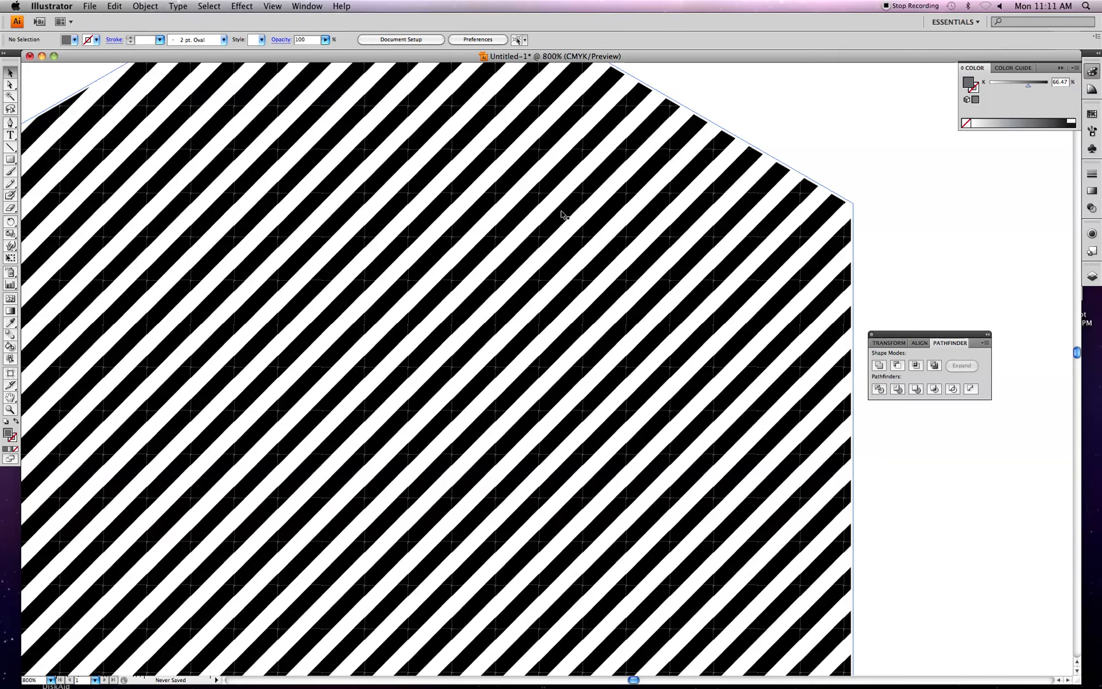
mouse_move(565, 209)
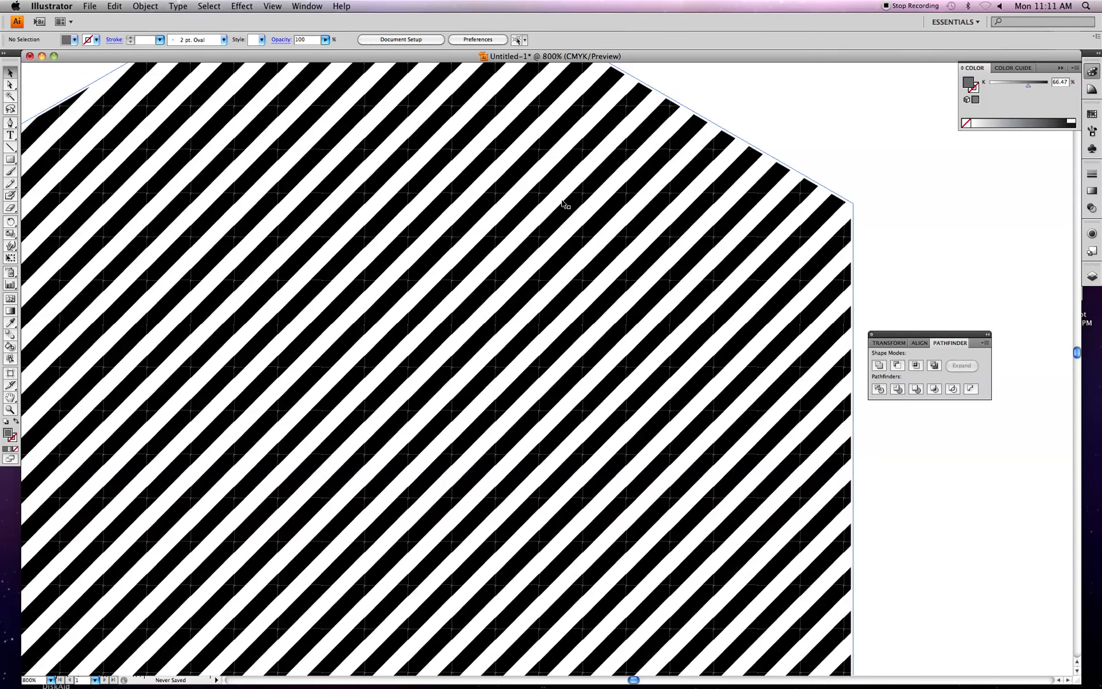
mouse_move(641, 267)
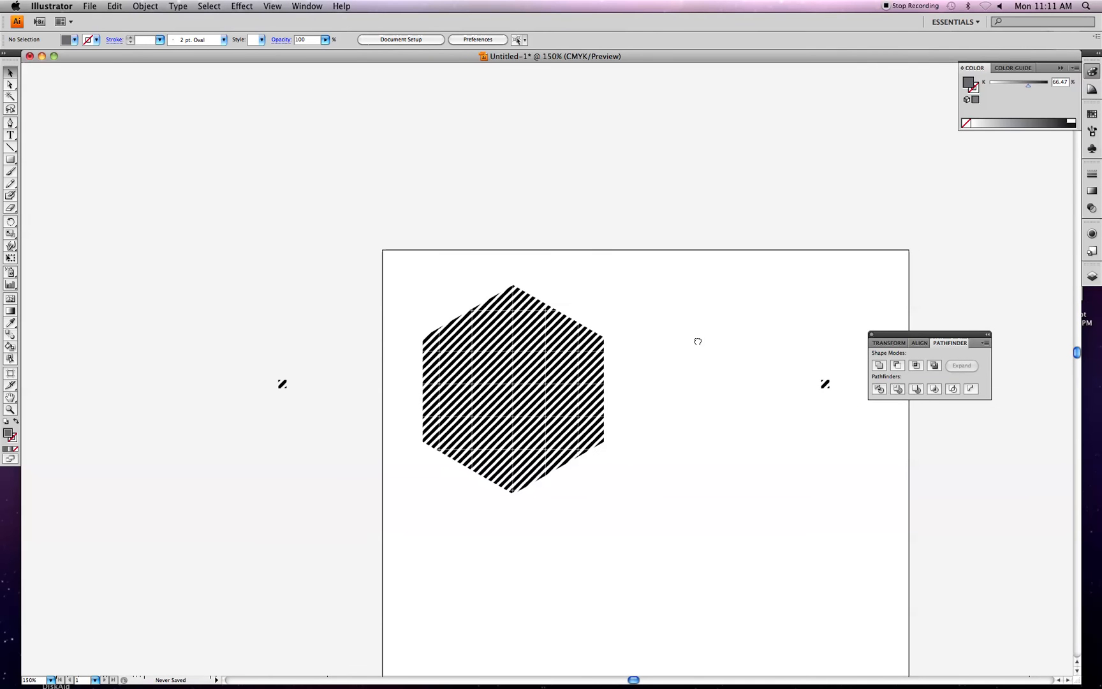
- Option-drag a copy of the striped hexagon to the lower right and select the copy
left_click(511, 393)
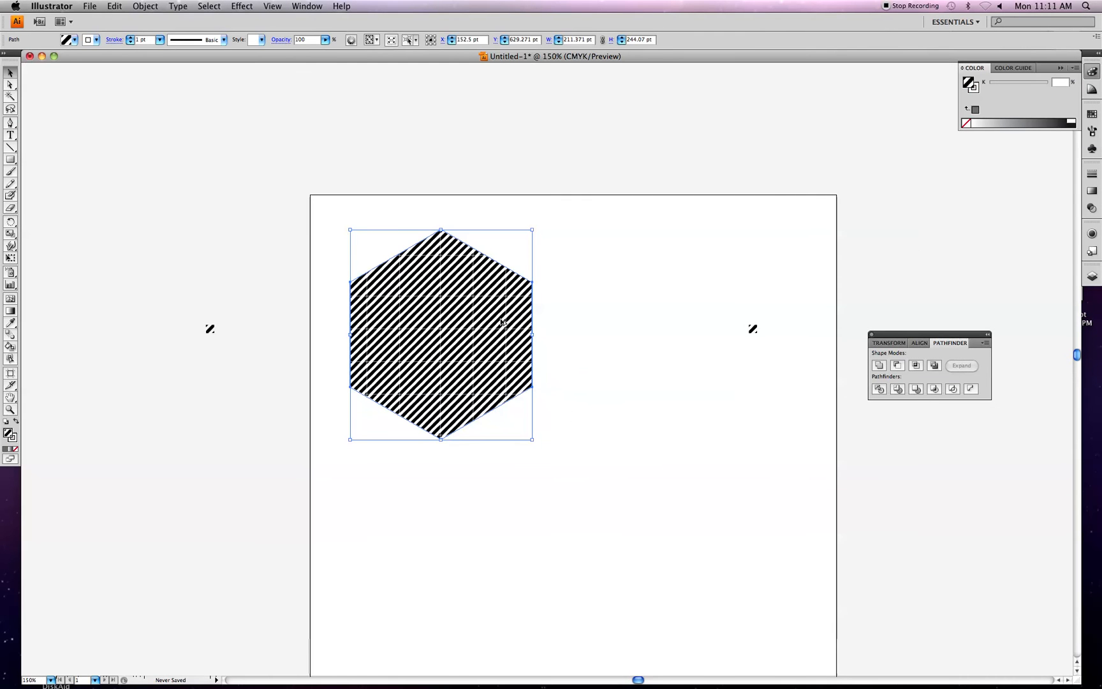
left_click_drag(440, 336, 546, 439)
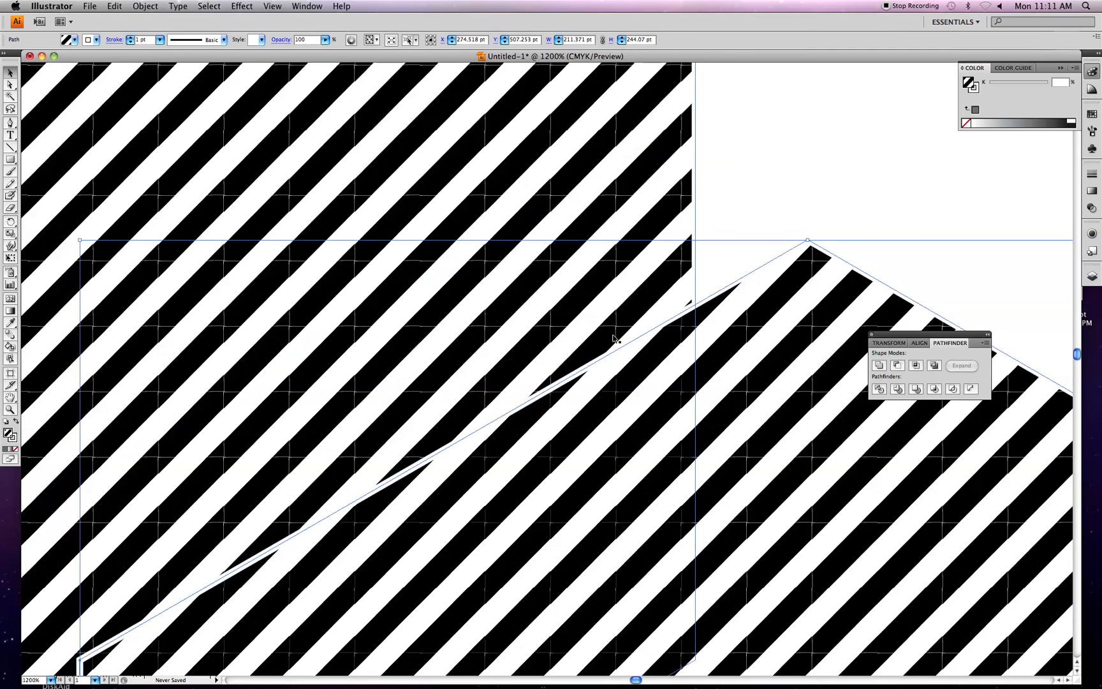
mouse_move(384, 502)
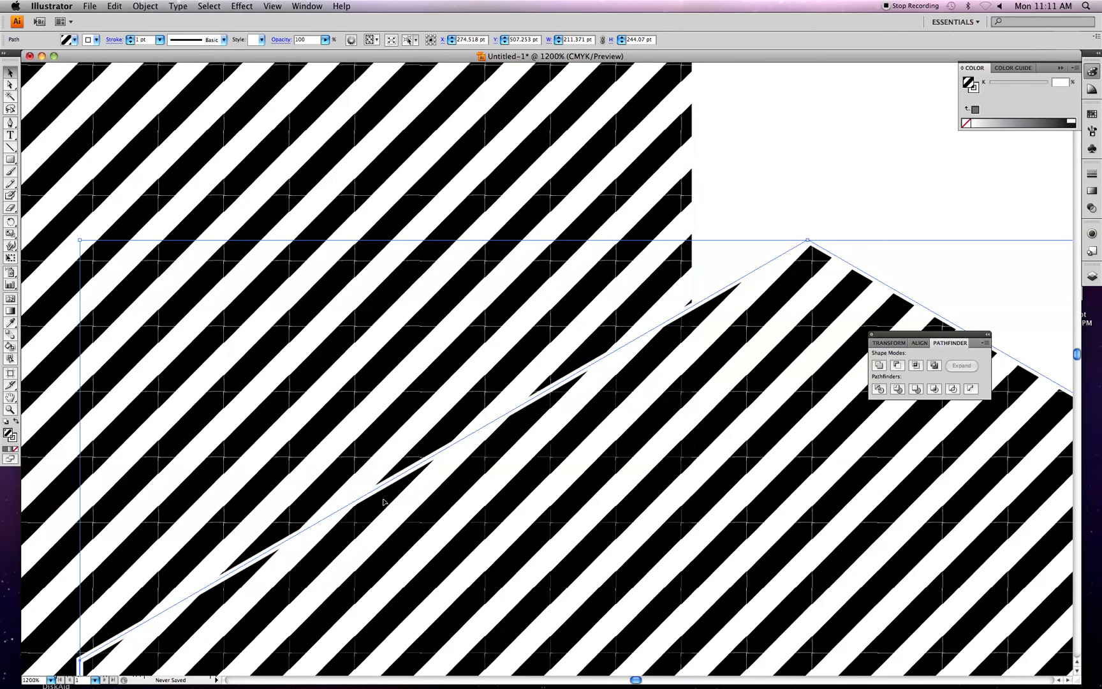
mouse_move(691, 326)
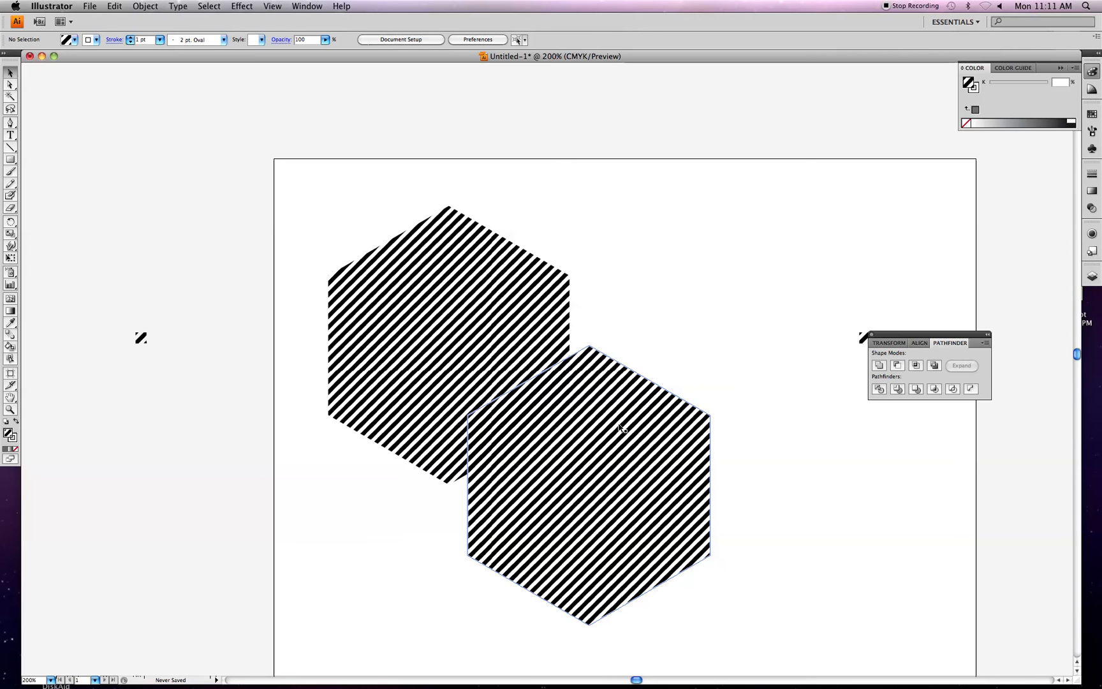
left_click(618, 429)
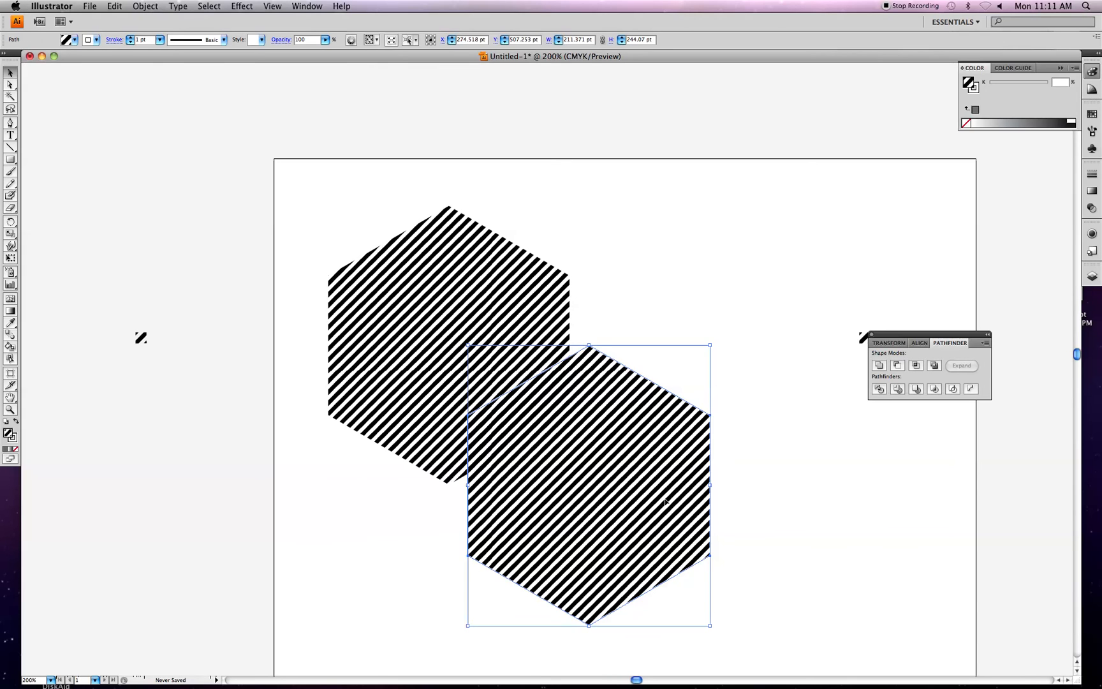
left_click(144, 5)
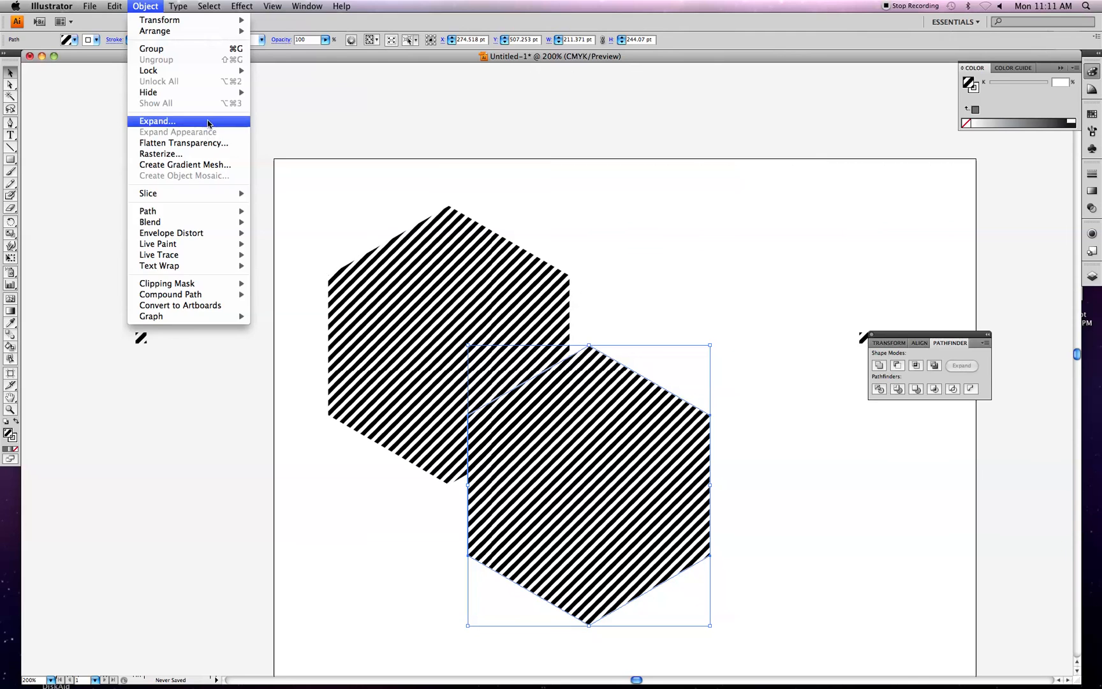
- Expand the copy's pattern fill and stroke into separate stripe shapes
left_click(157, 121)
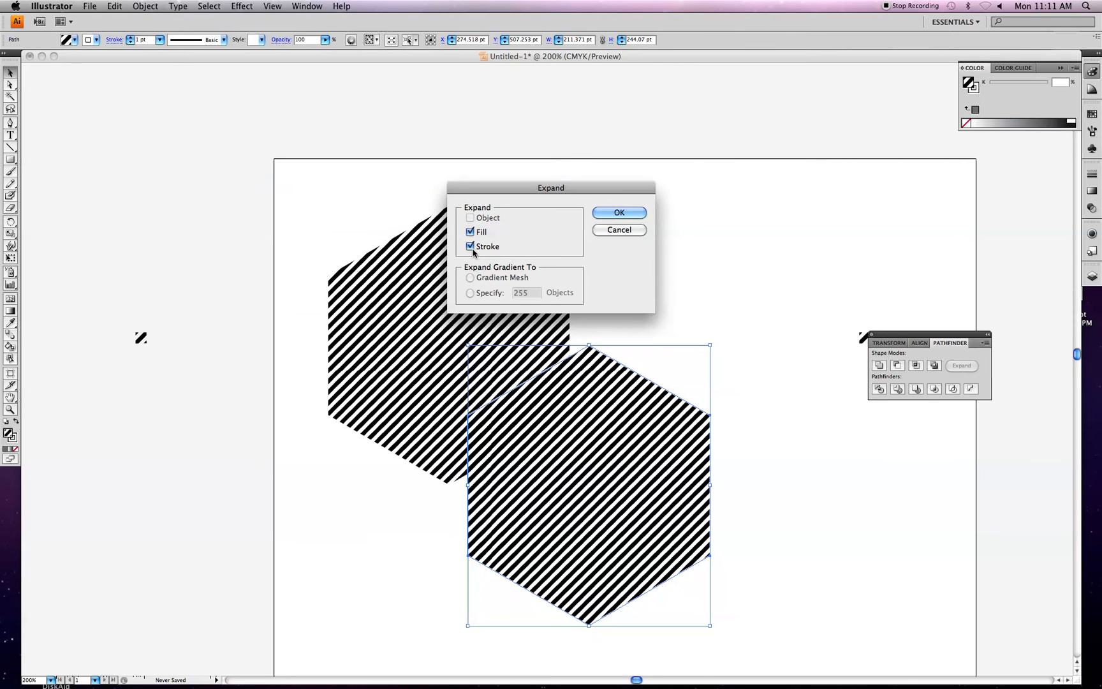
left_click(618, 213)
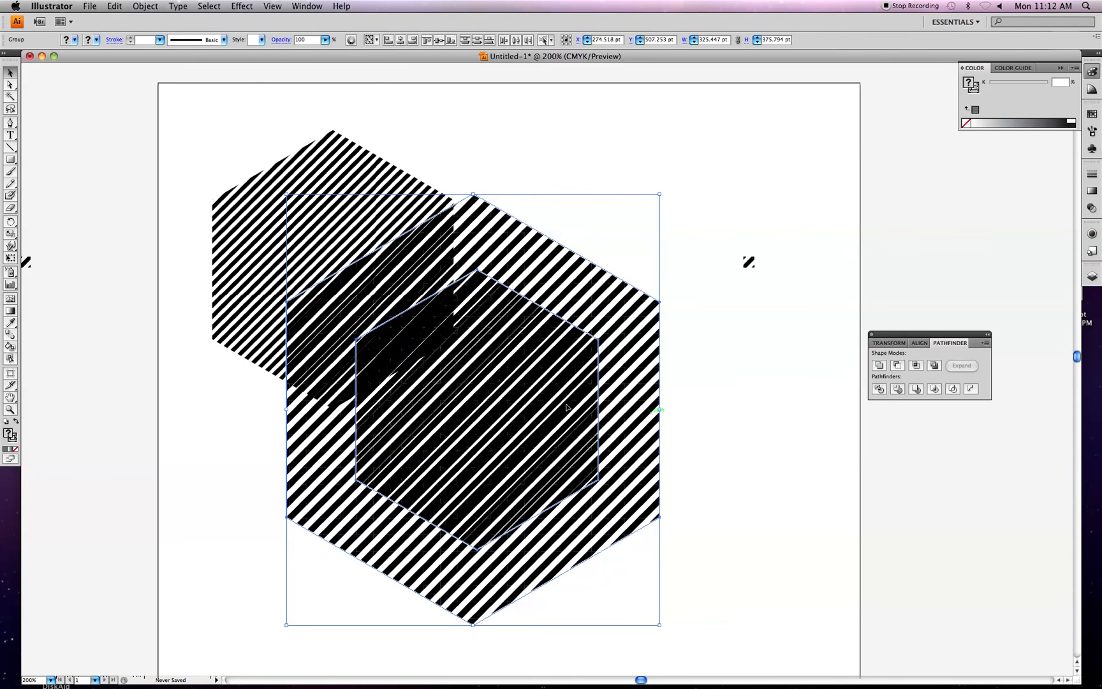
- Ungroup the expanded stripes and make a clipping mask with the hexagon outline
right_click(562, 408)
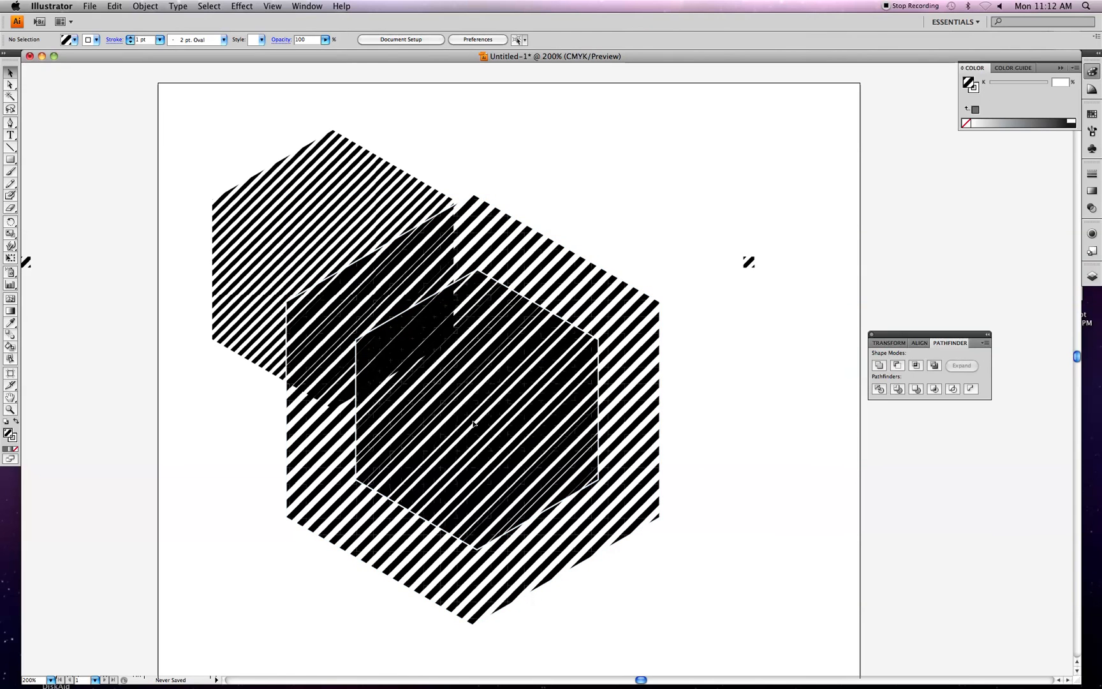
right_click(474, 421)
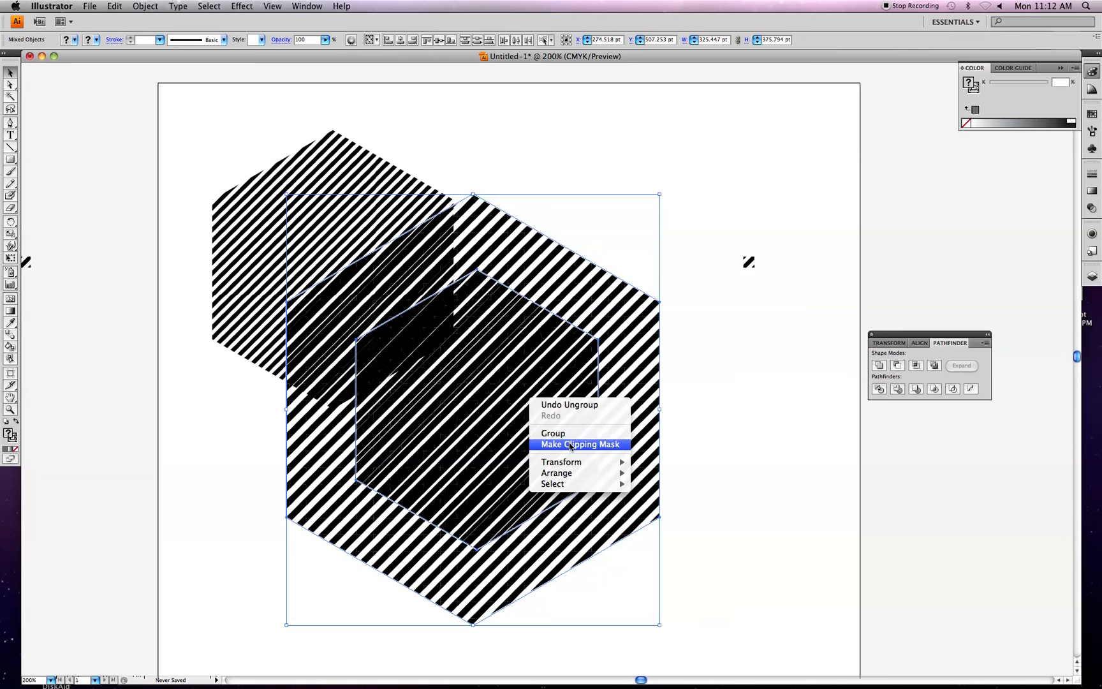
left_click(579, 444)
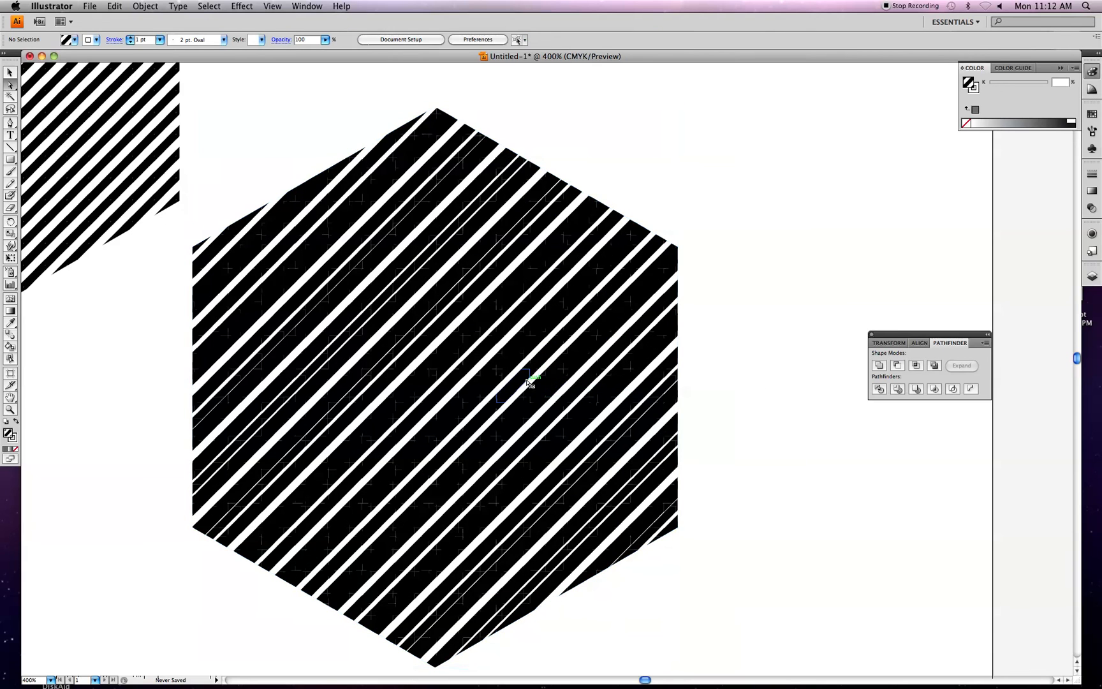
mouse_move(545, 320)
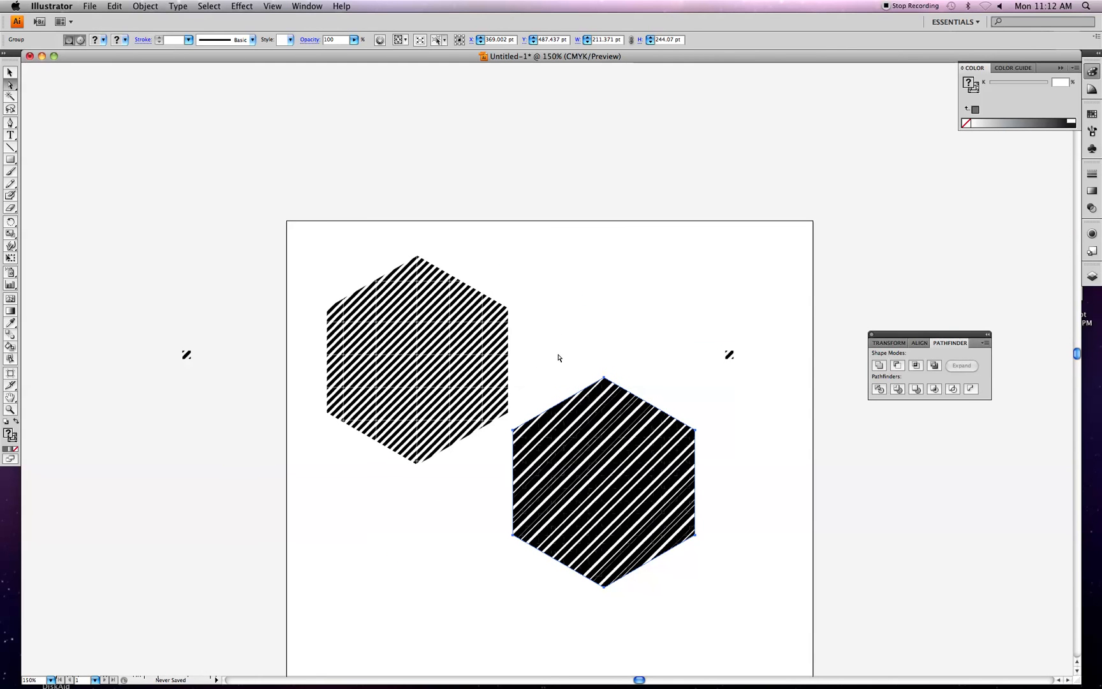
mouse_move(782, 545)
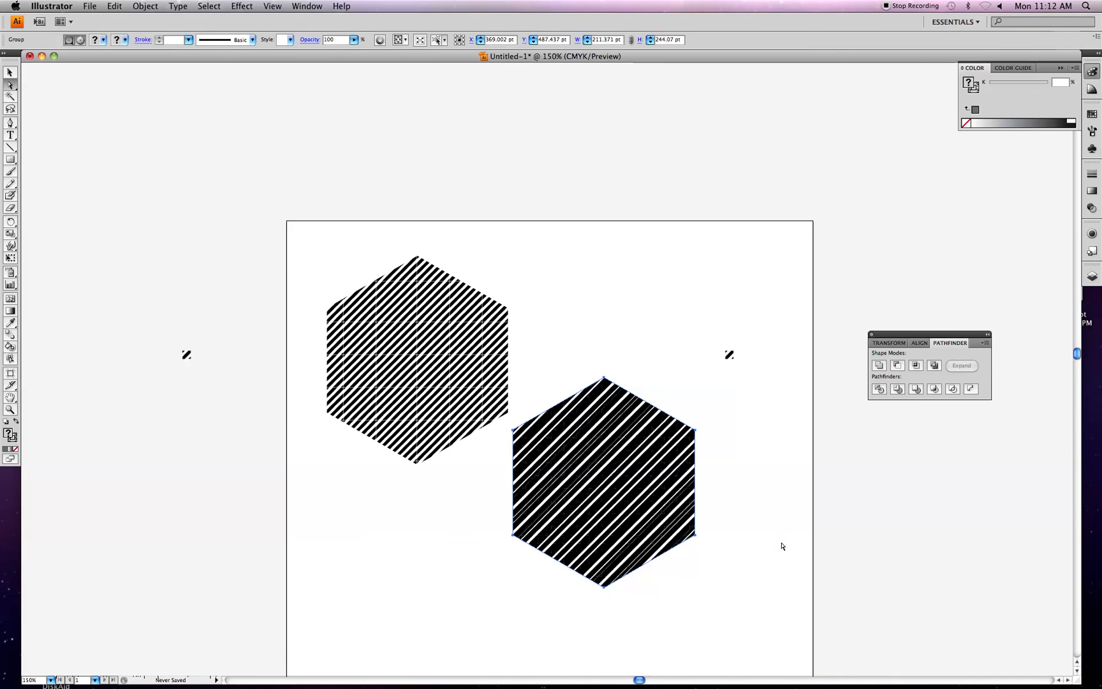